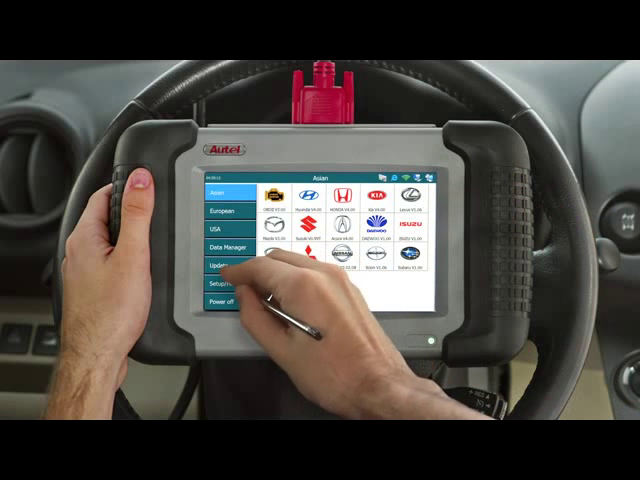
Show the Update screen listing available software packages with versions and sizes
click(228, 288)
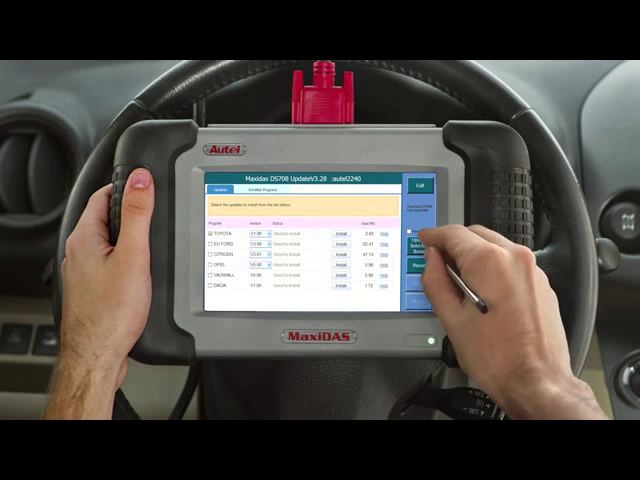
click(424, 240)
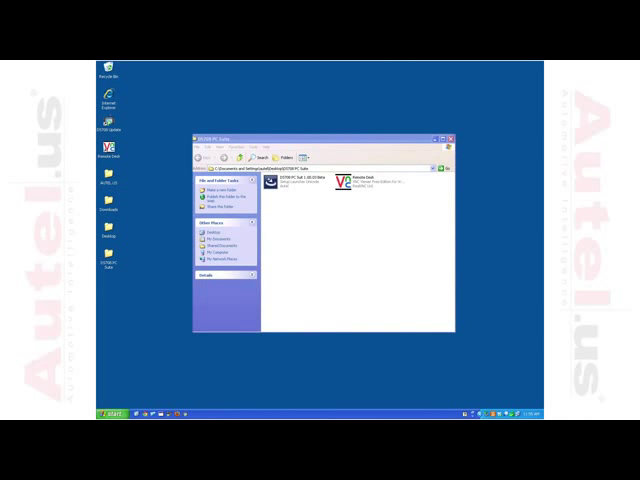
Run the DS708 update program's setup file and complete the InstallShield Wizard
double_click(272, 192)
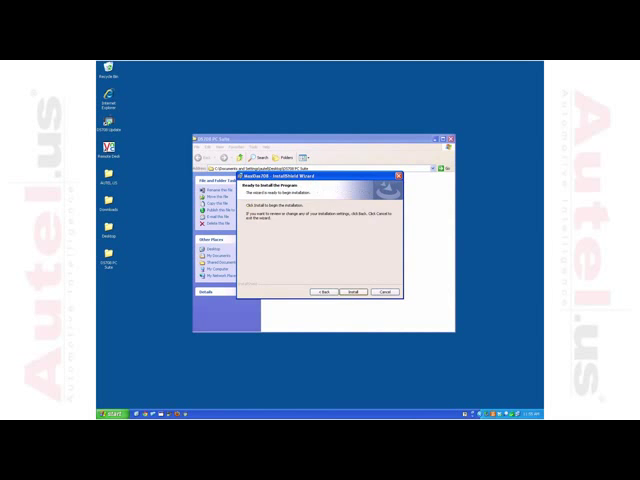
click(350, 292)
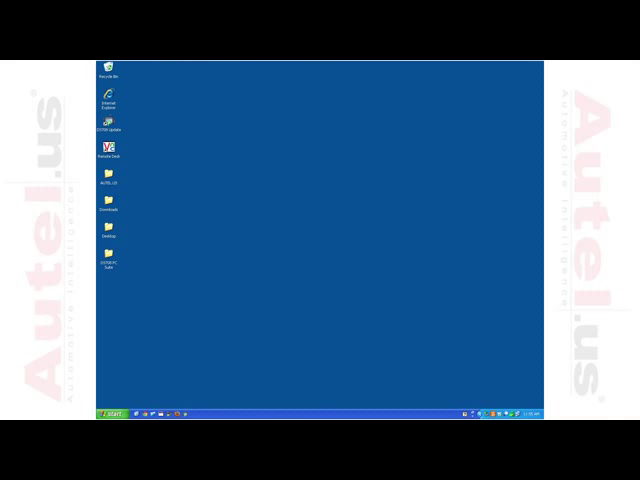
click(110, 414)
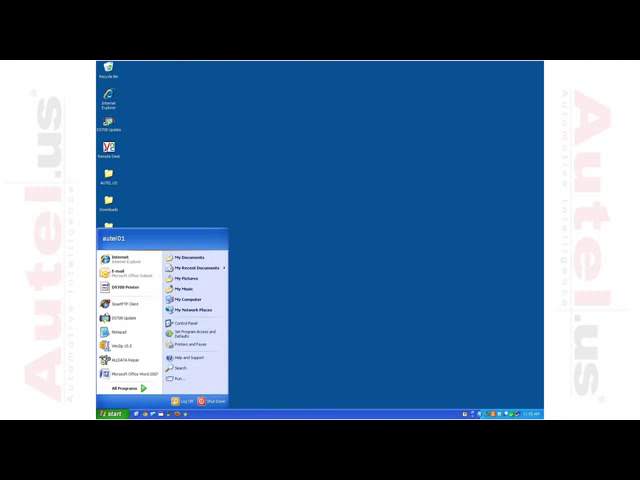
click(186, 300)
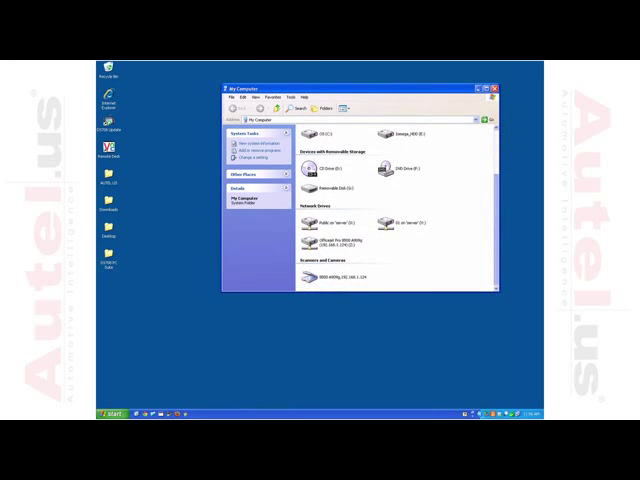
click(316, 188)
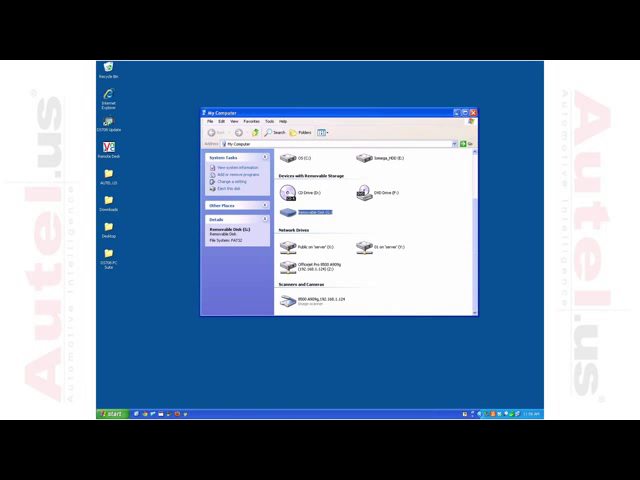
click(480, 110)
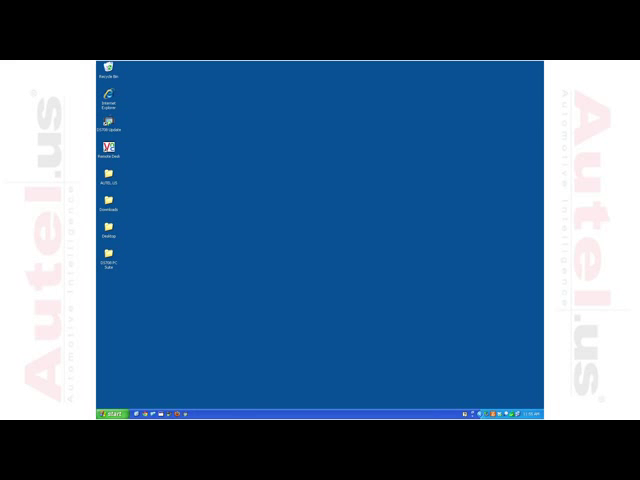
Launch DS708 Update from its desktop shortcut and log in to the welcome screen
click(108, 122)
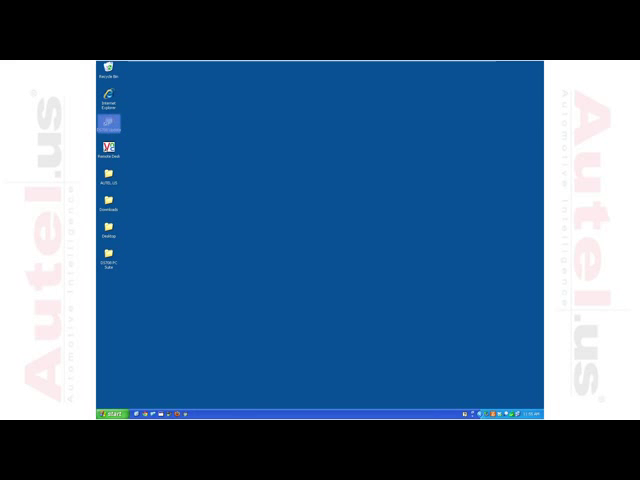
double_click(108, 122)
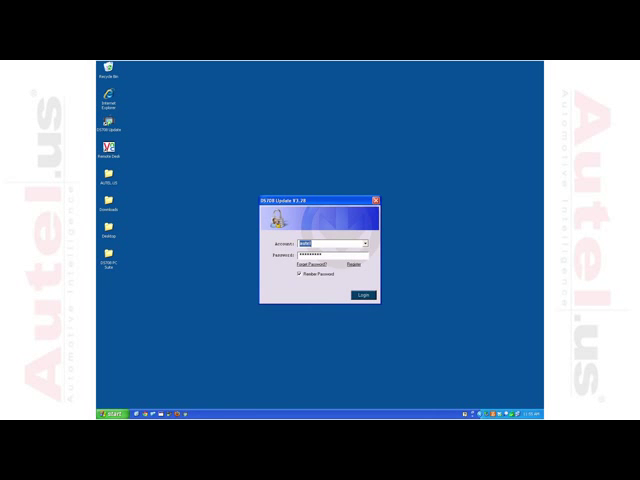
click(362, 296)
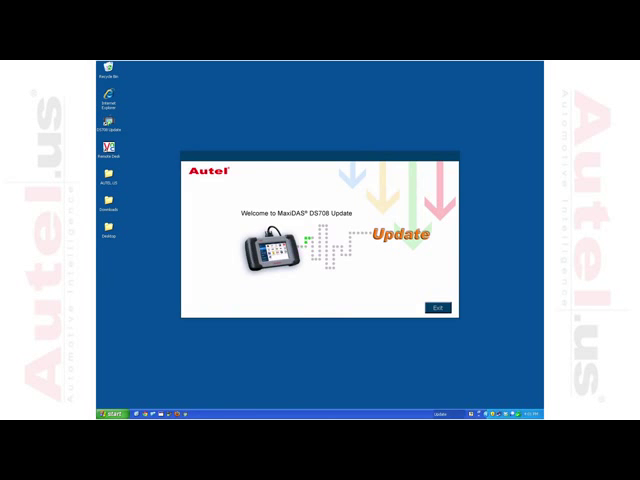
Move past the welcome screen and tick TOYOTA in the vehicle software list for download
click(438, 308)
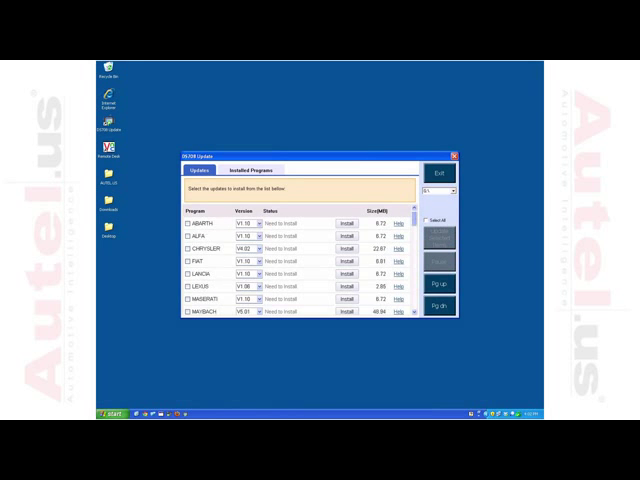
scroll(down, 3)
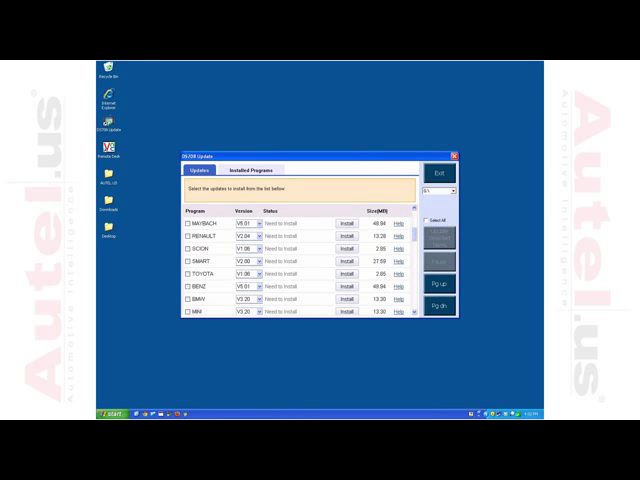
click(214, 272)
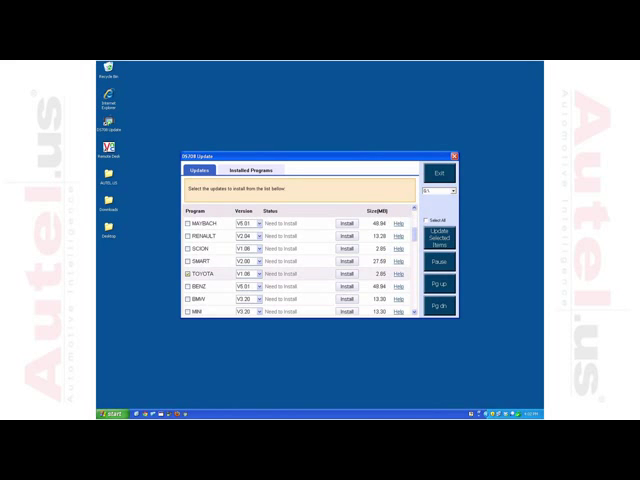